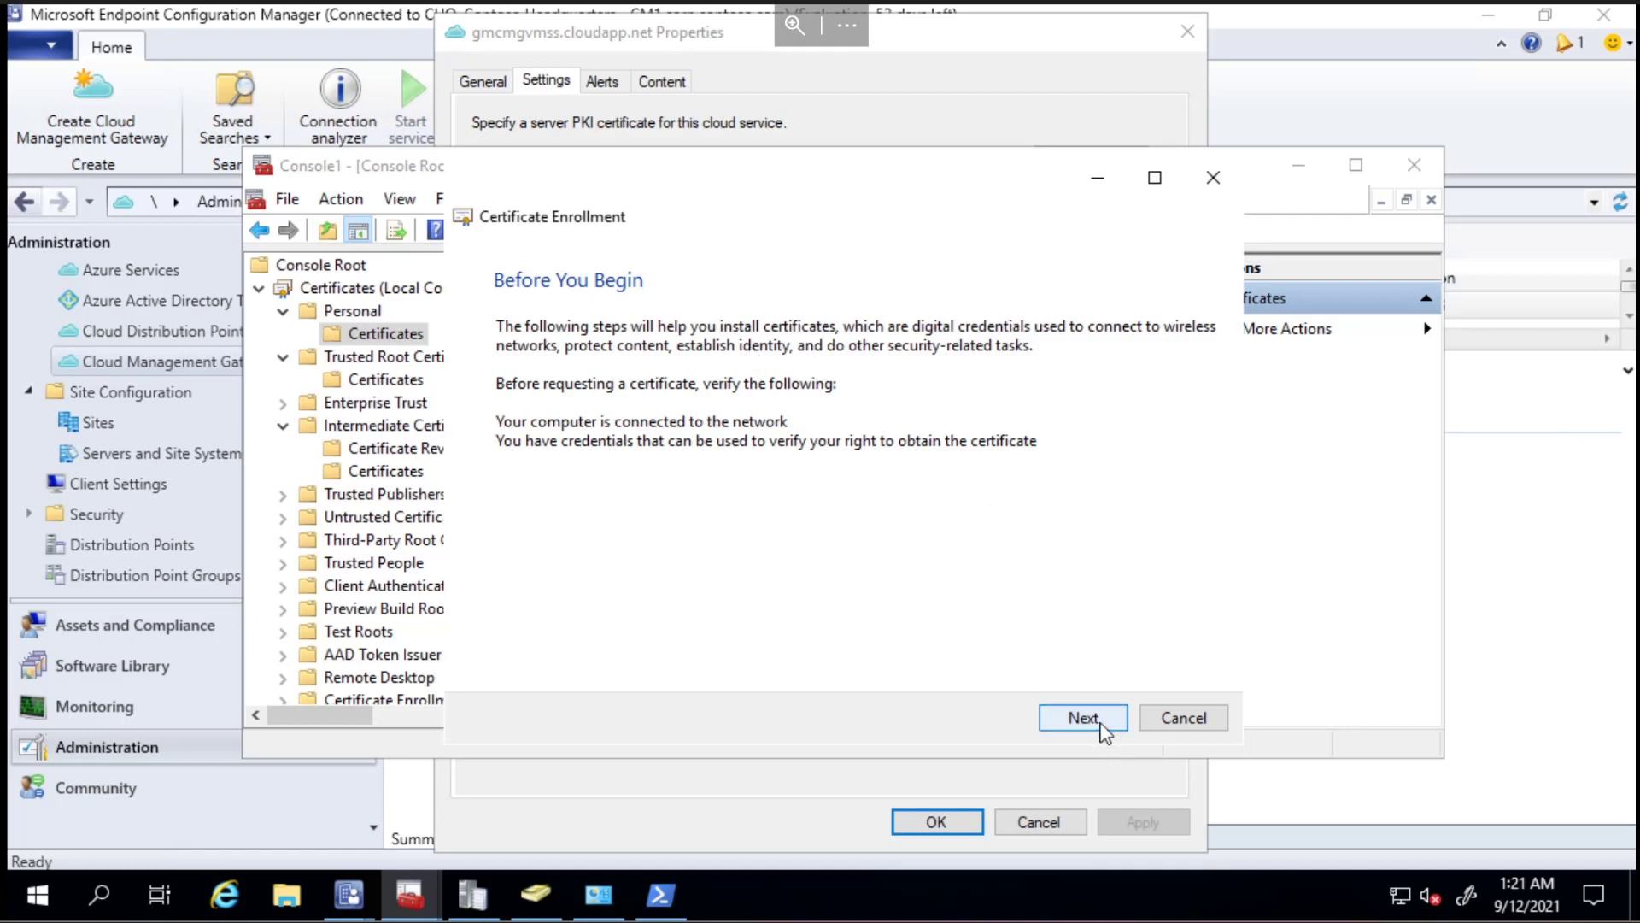
Move past Before You Begin, keeping the Active Directory Enrollment Policy, to the template list.
click(1083, 717)
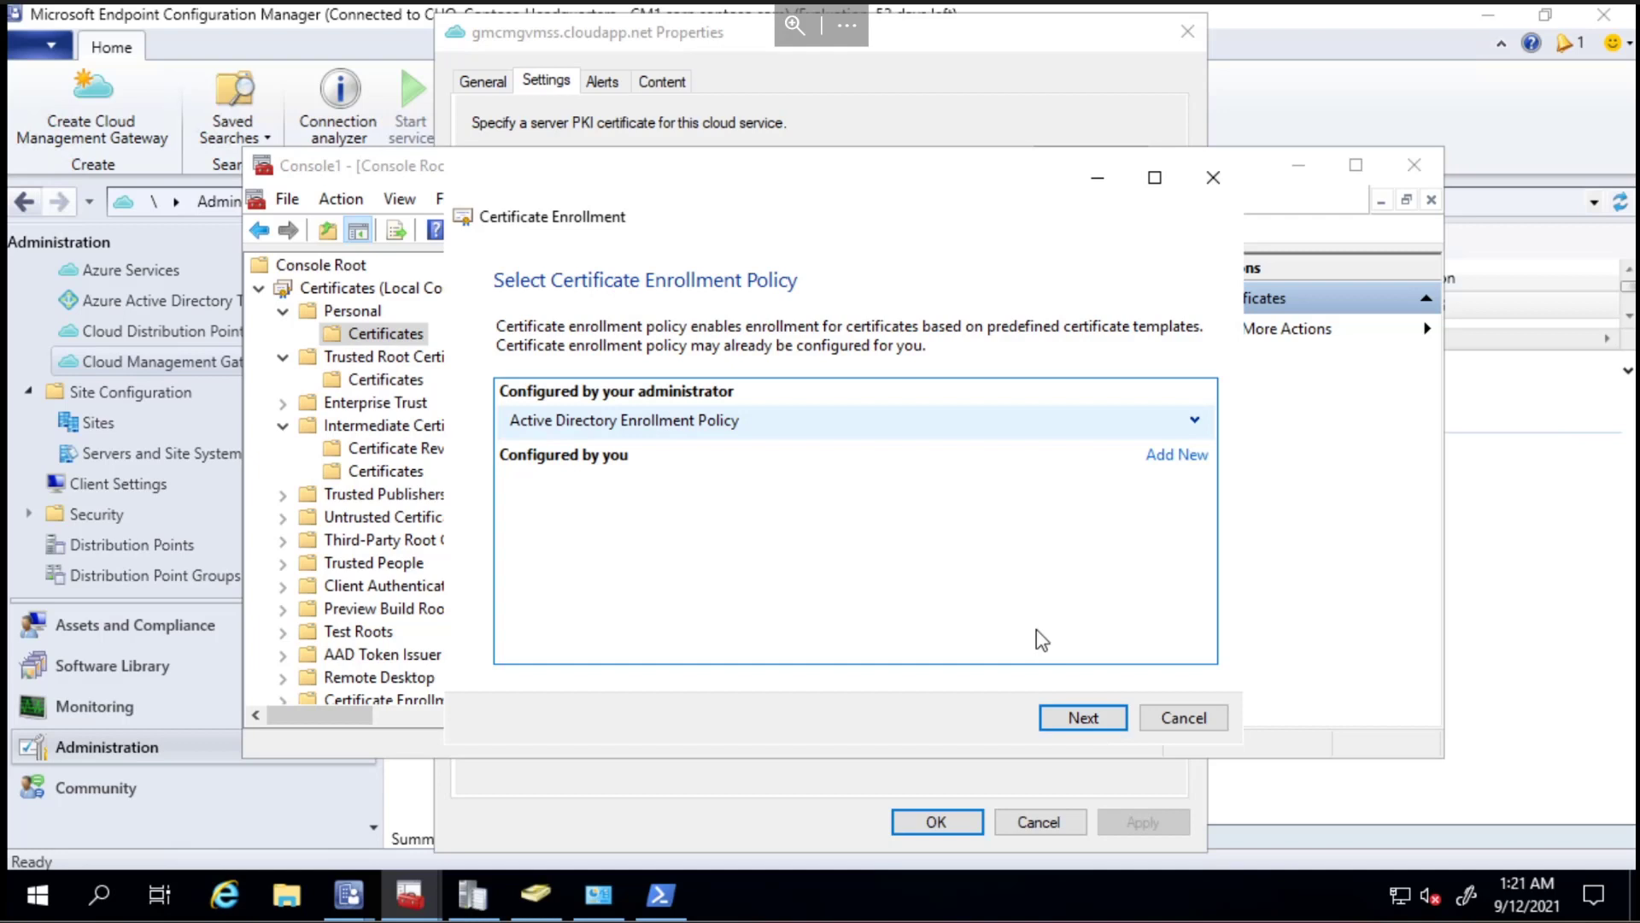
click(1082, 717)
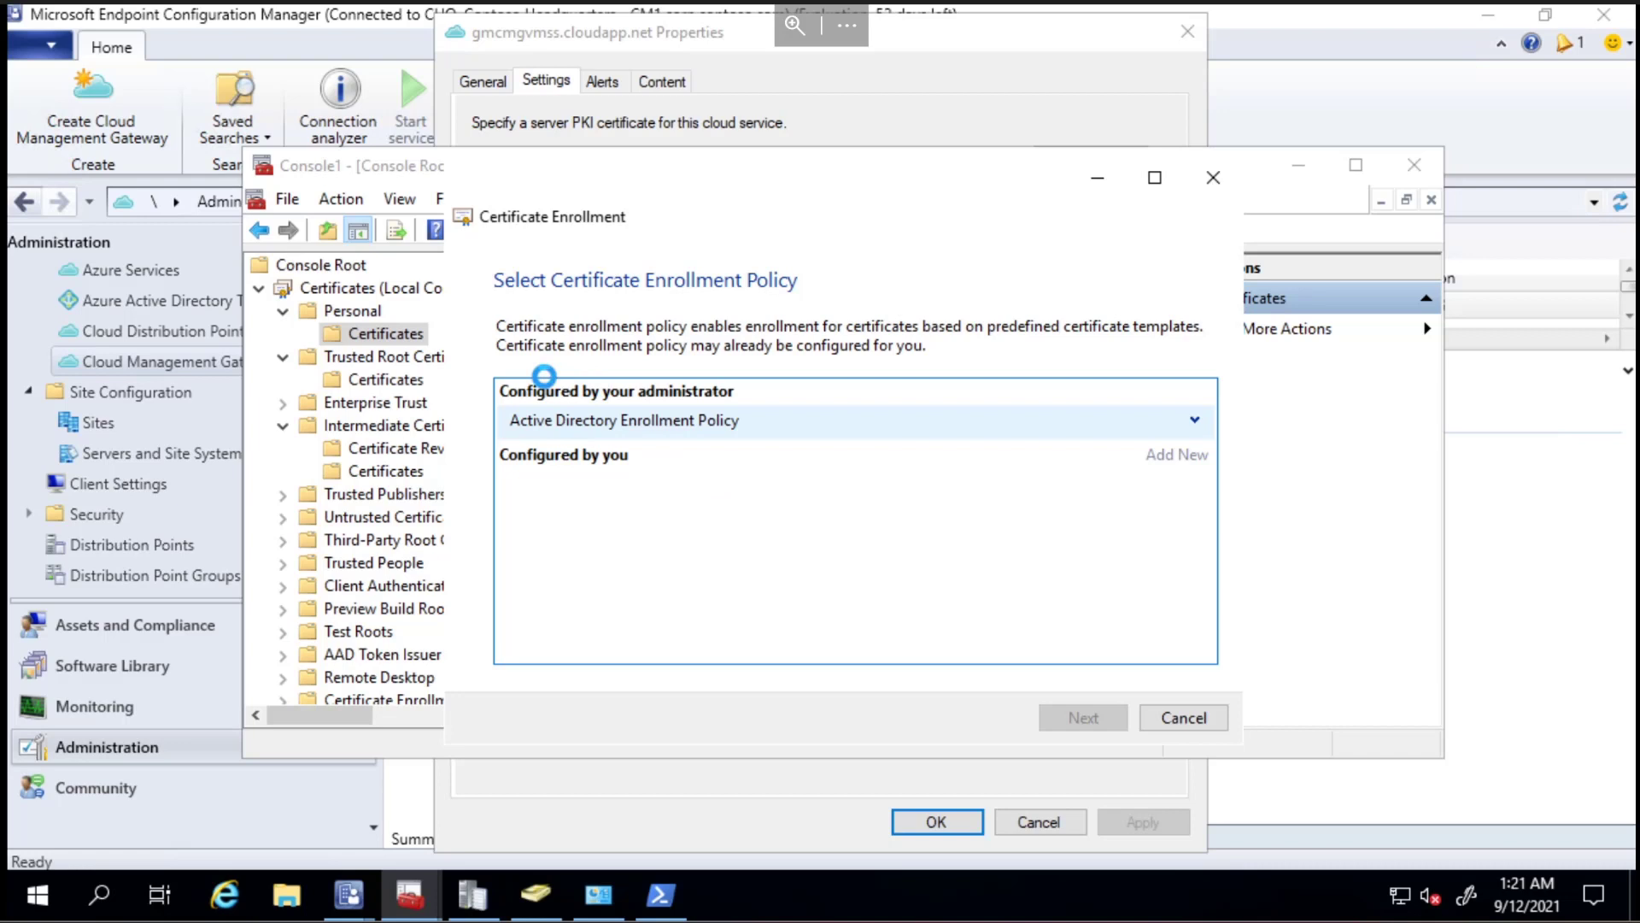
click(1082, 717)
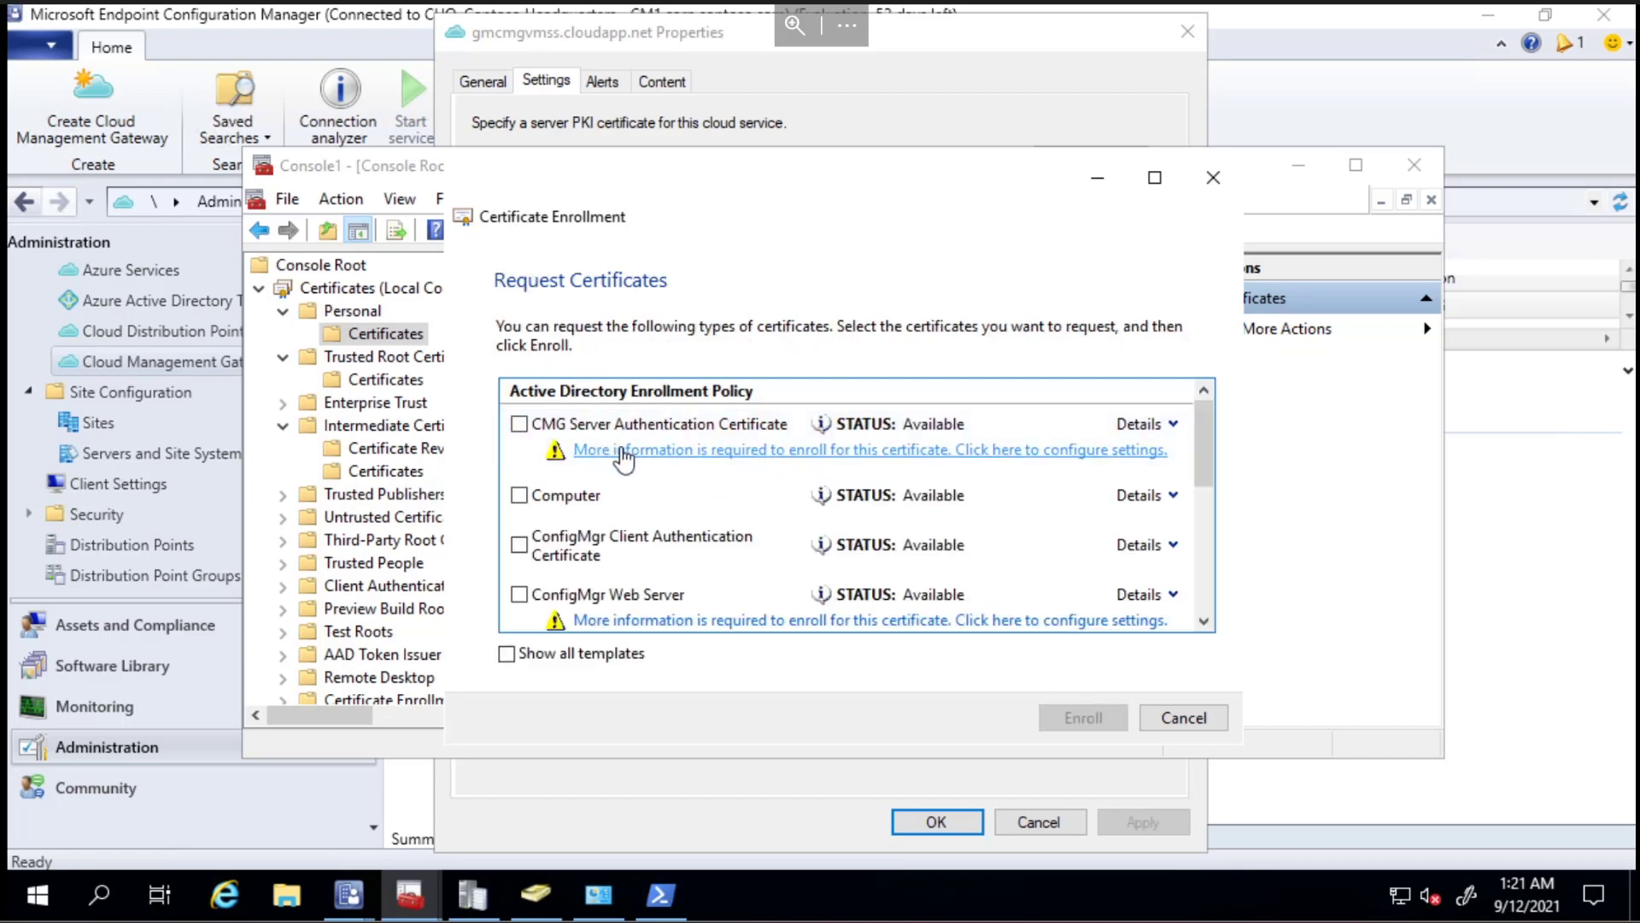
Add a Common name subject entry of gmcmgvmss.cloudapp.net to the CMG server certificate properties.
click(649, 449)
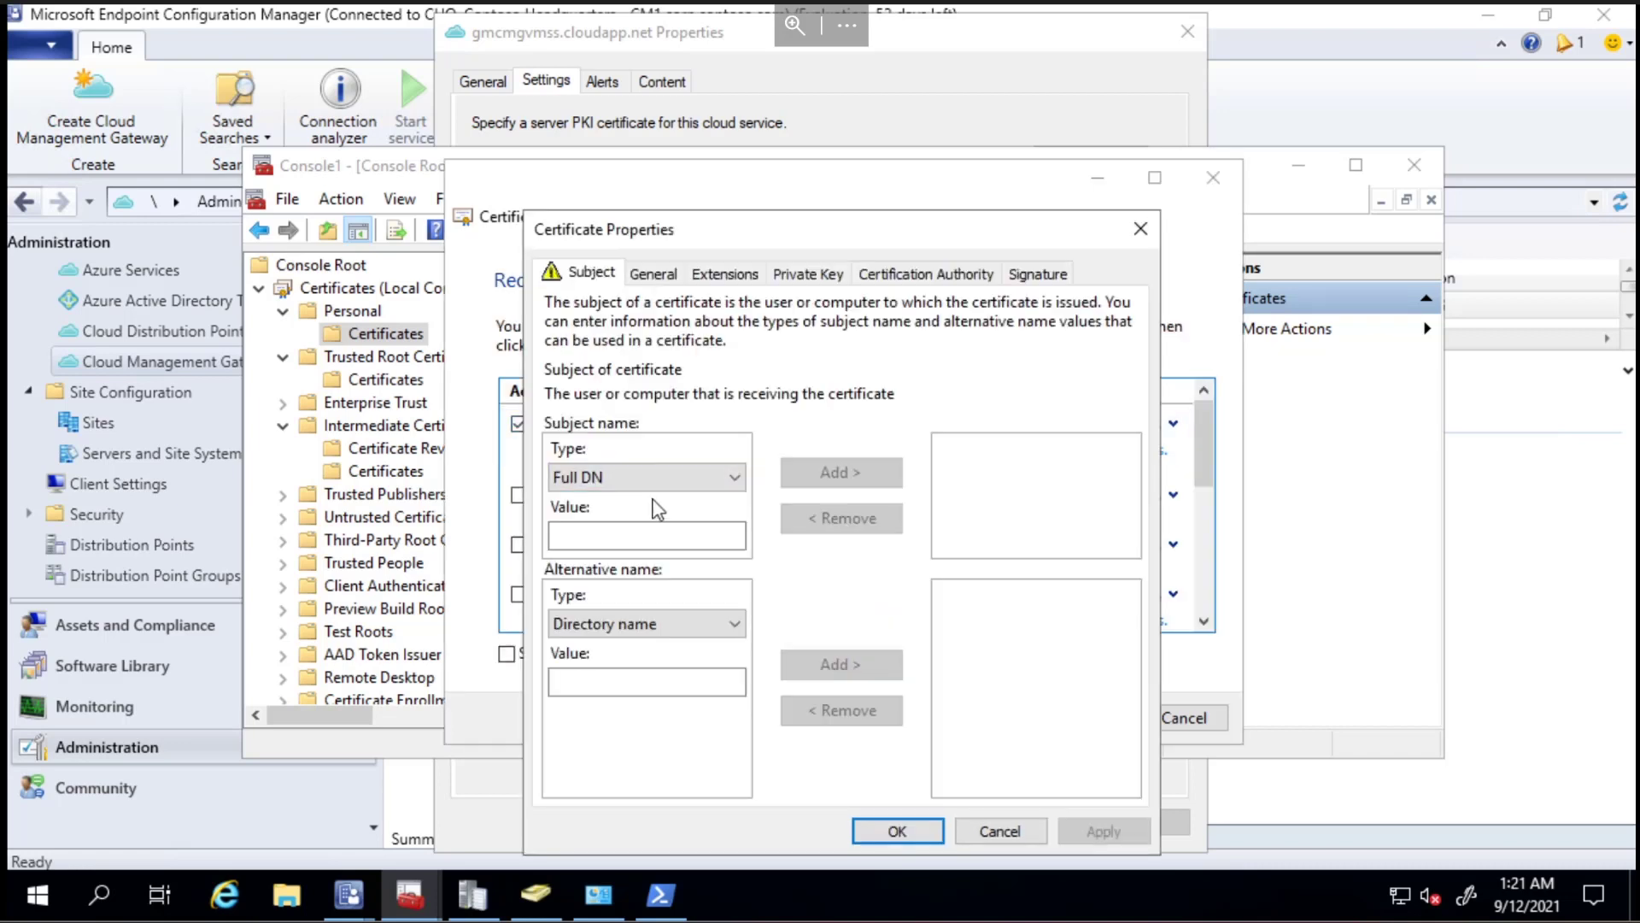
click(645, 478)
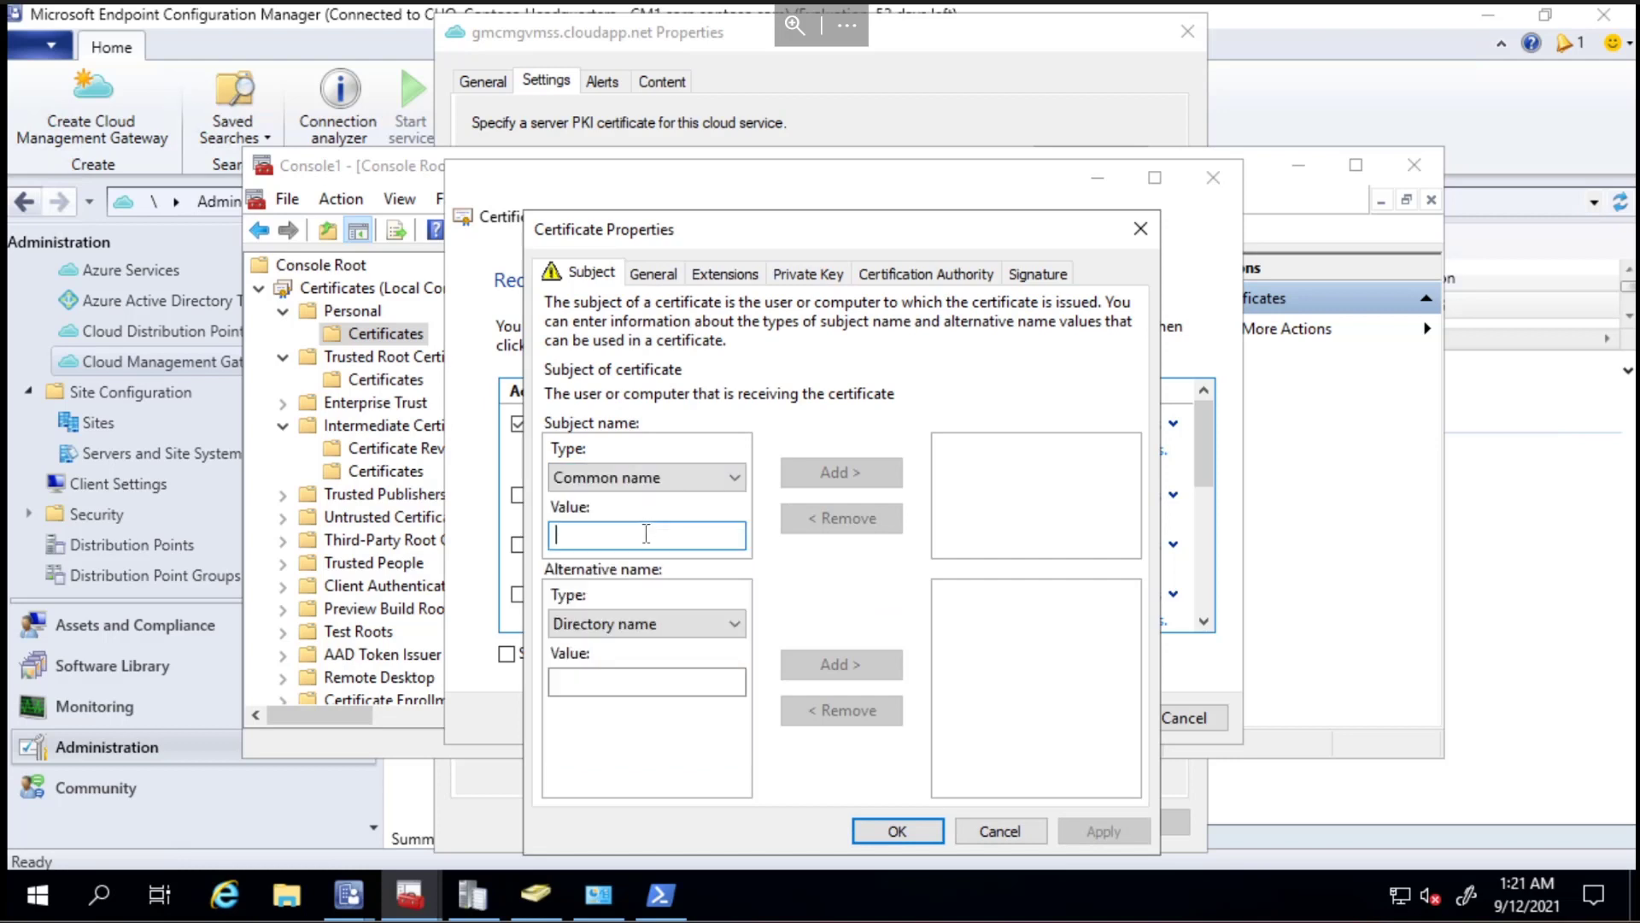
text(gmcmg)
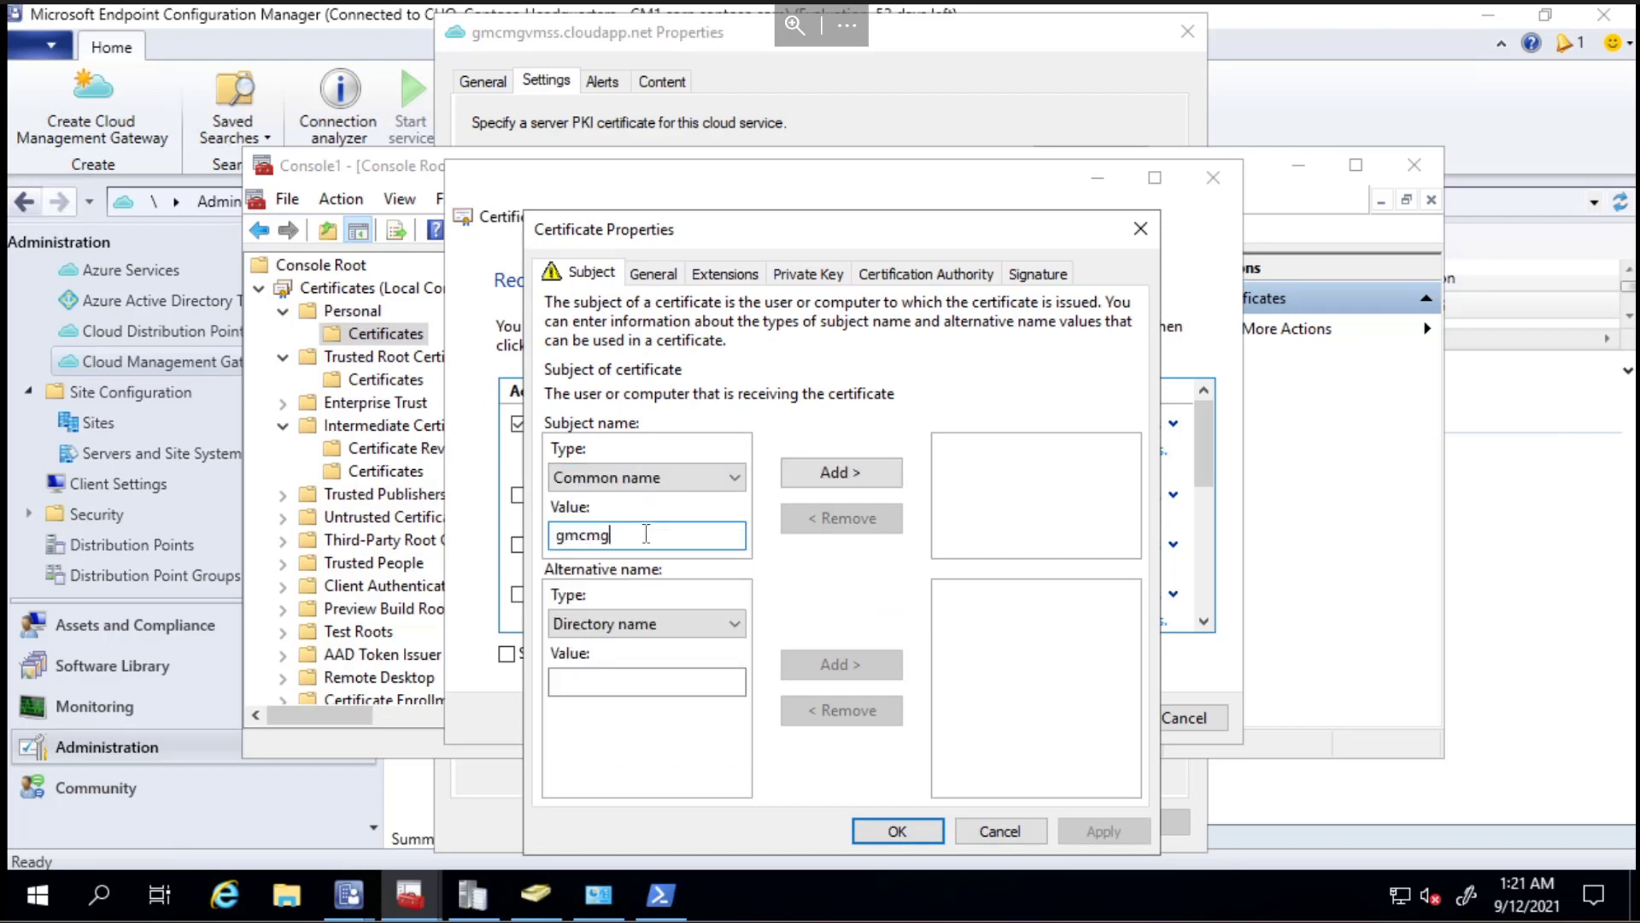
text(vmss.)
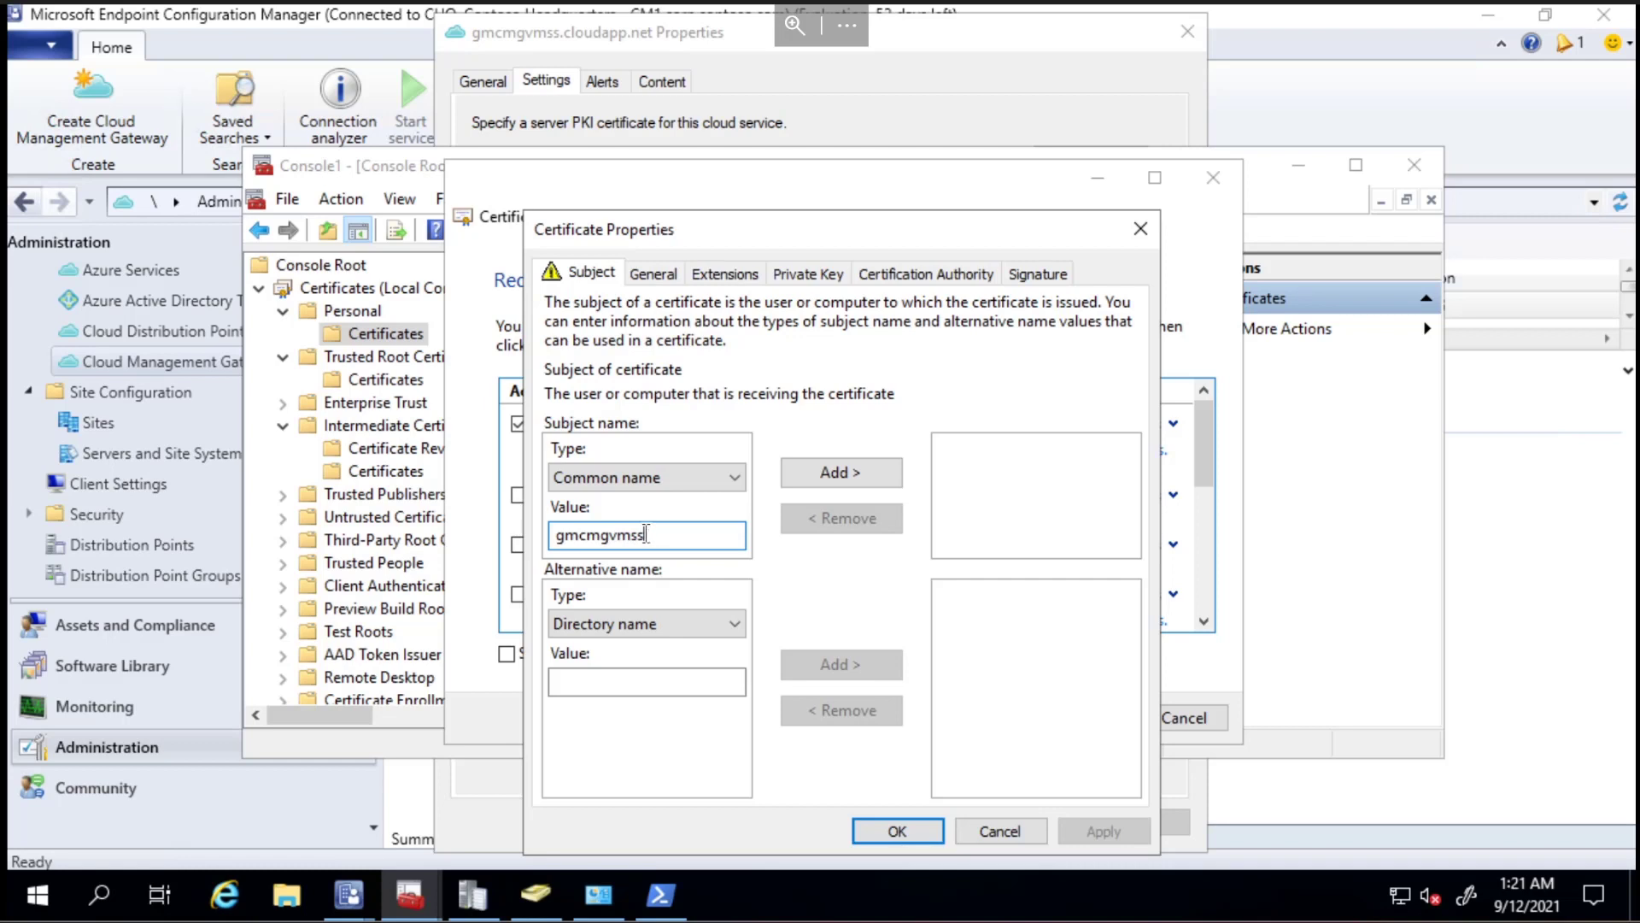
text(.cloudapp)
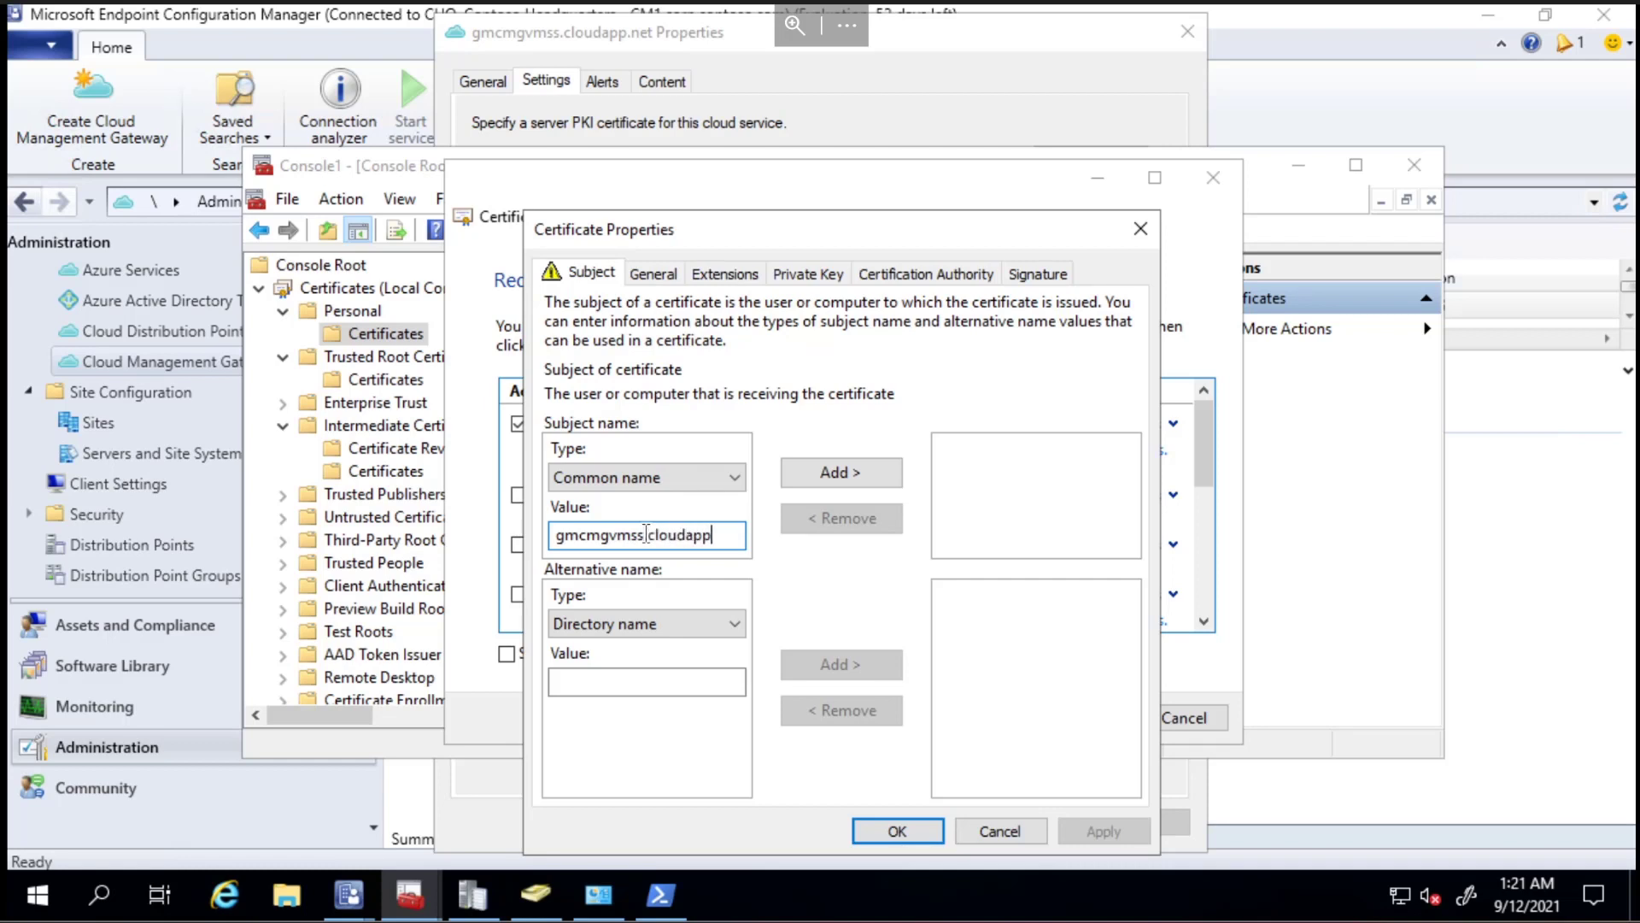
text(.net)
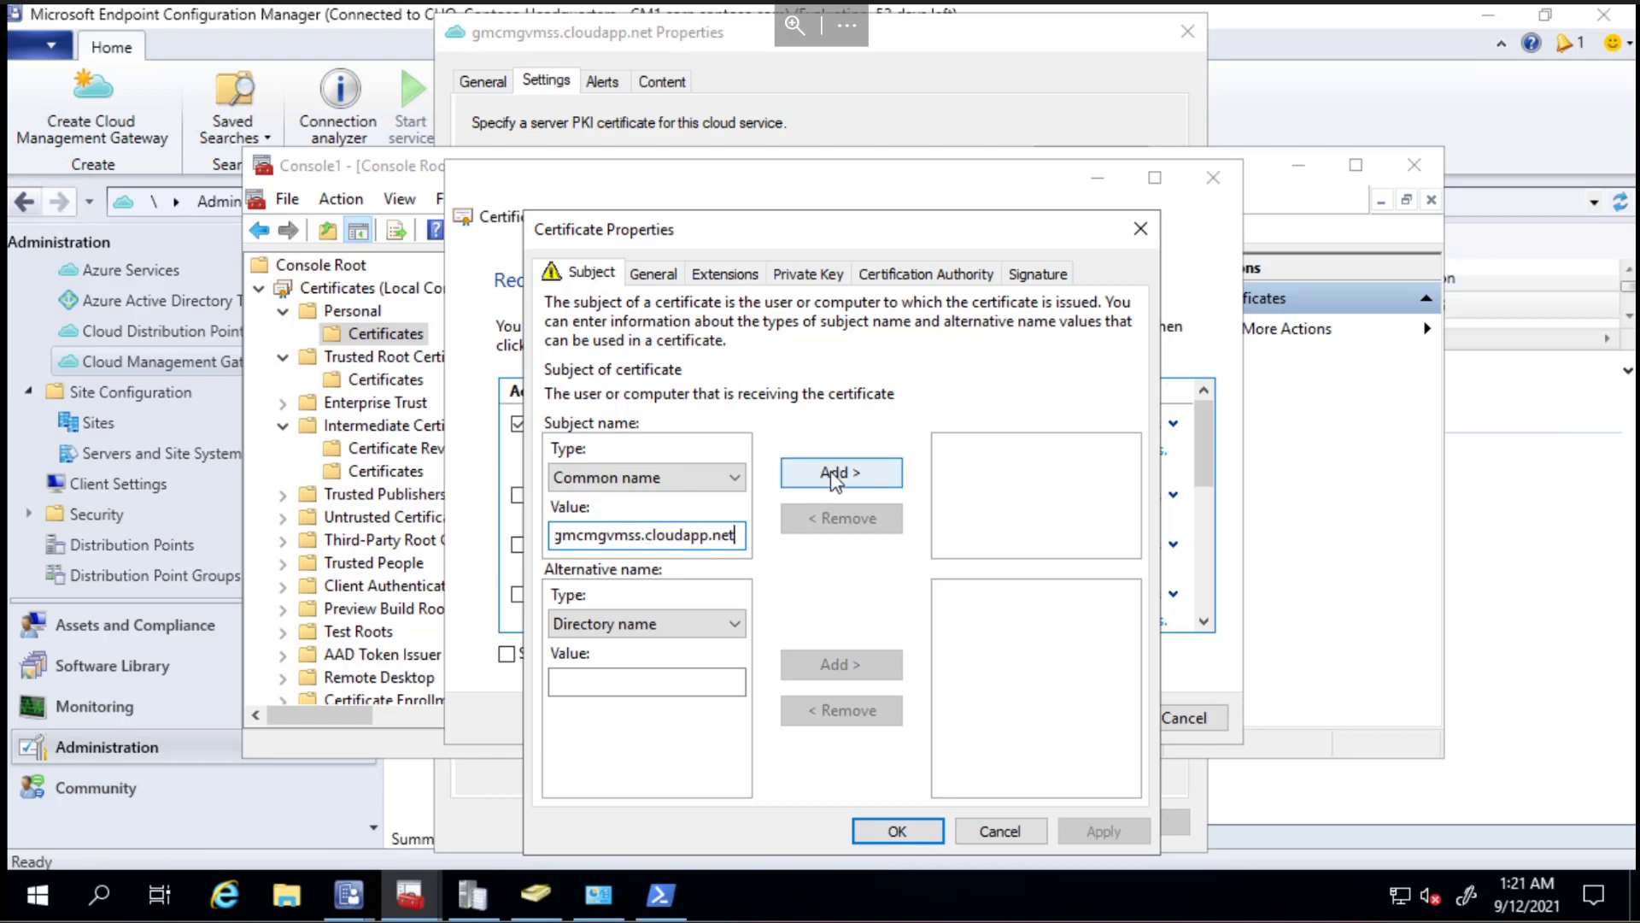
click(841, 472)
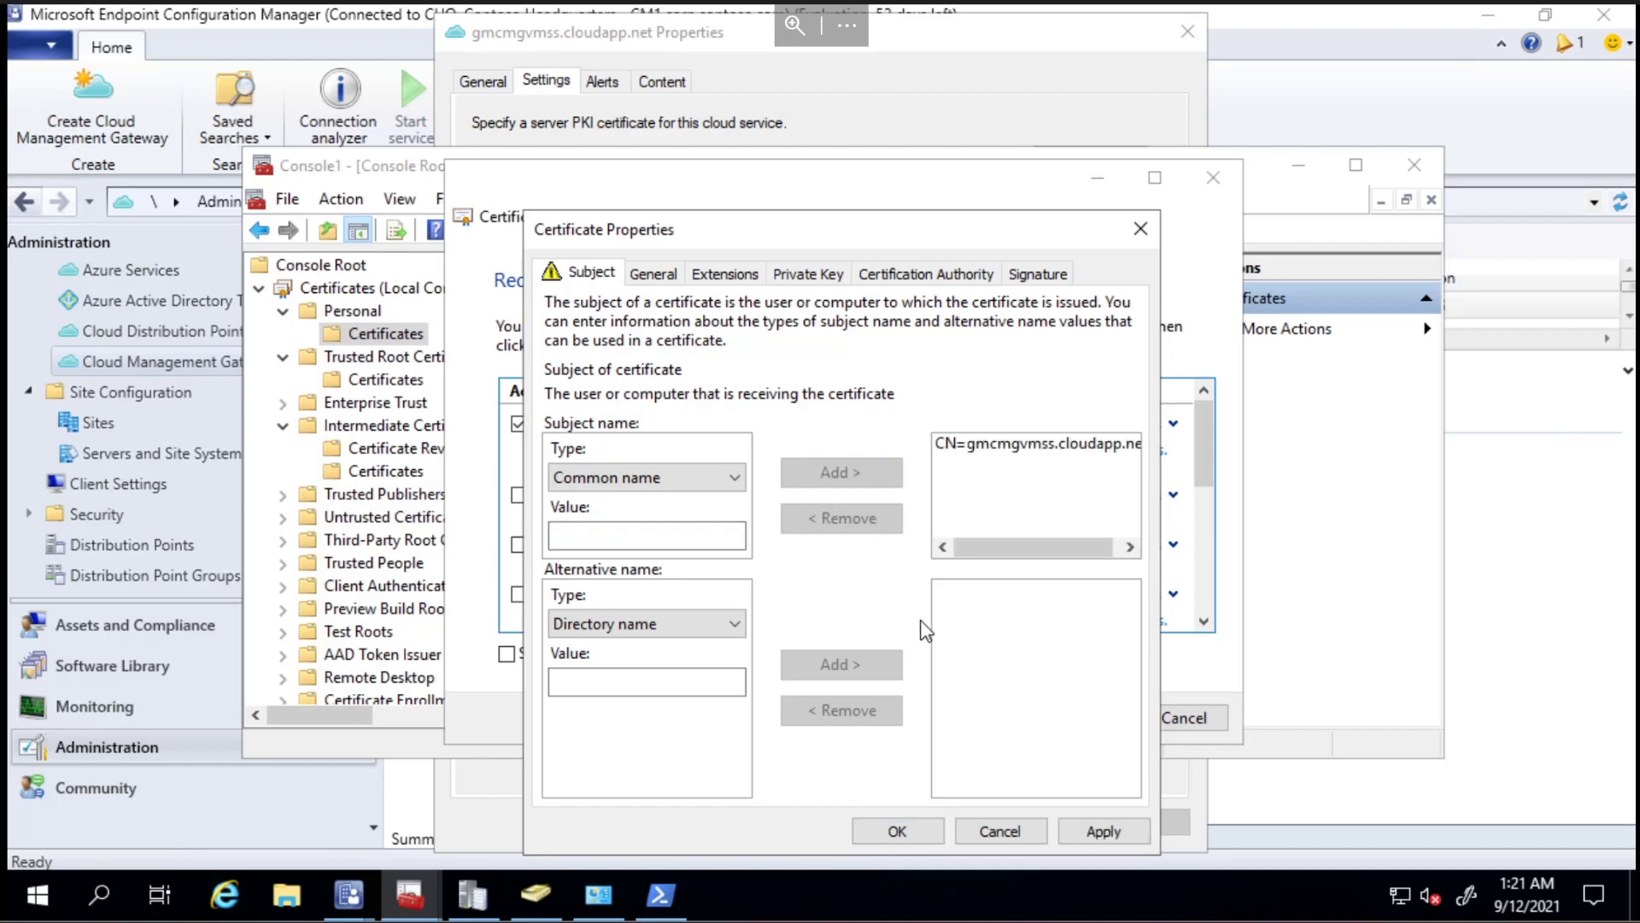